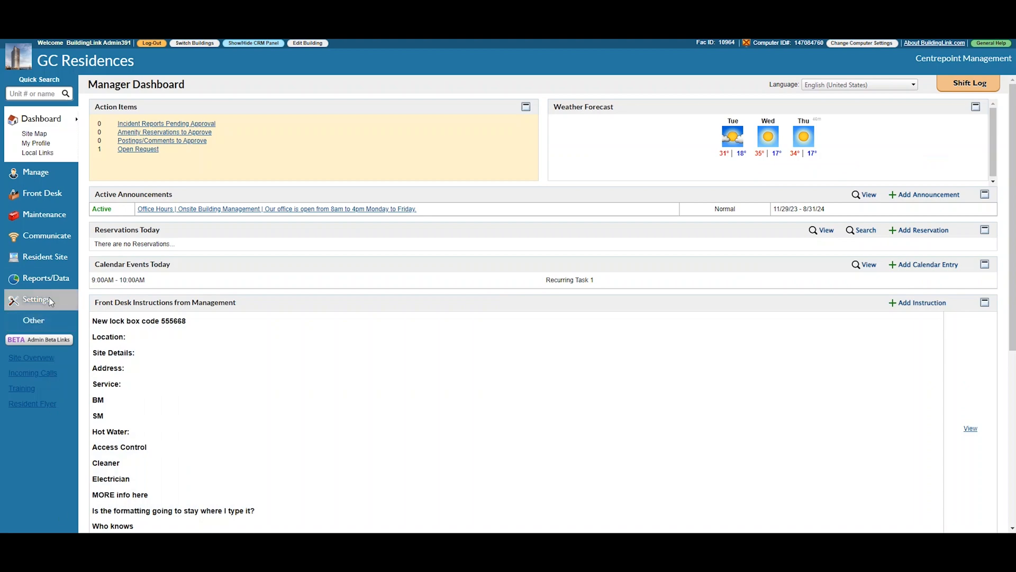
Open Library Categories from the GC Residences building settings
click(37, 299)
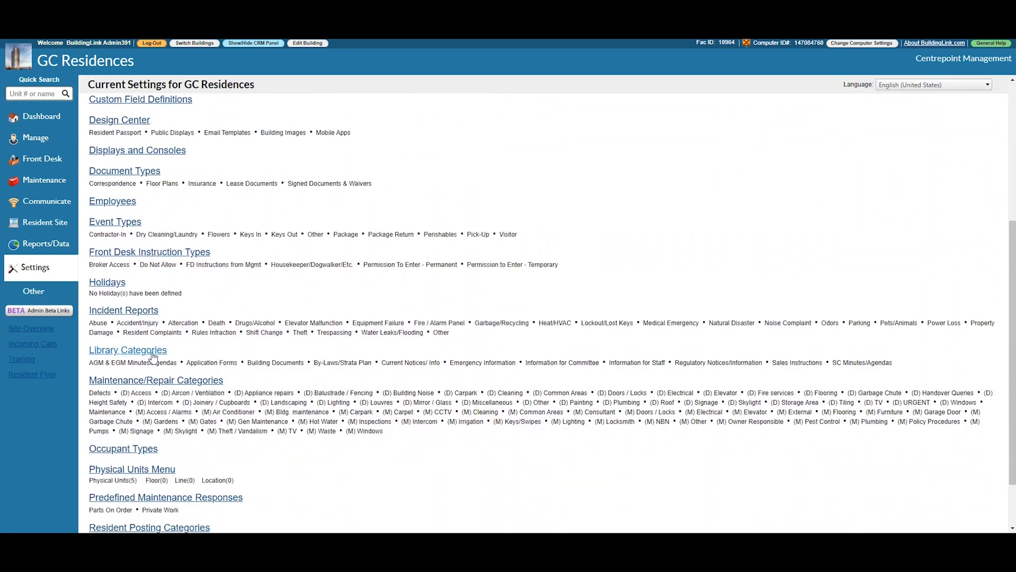
click(127, 350)
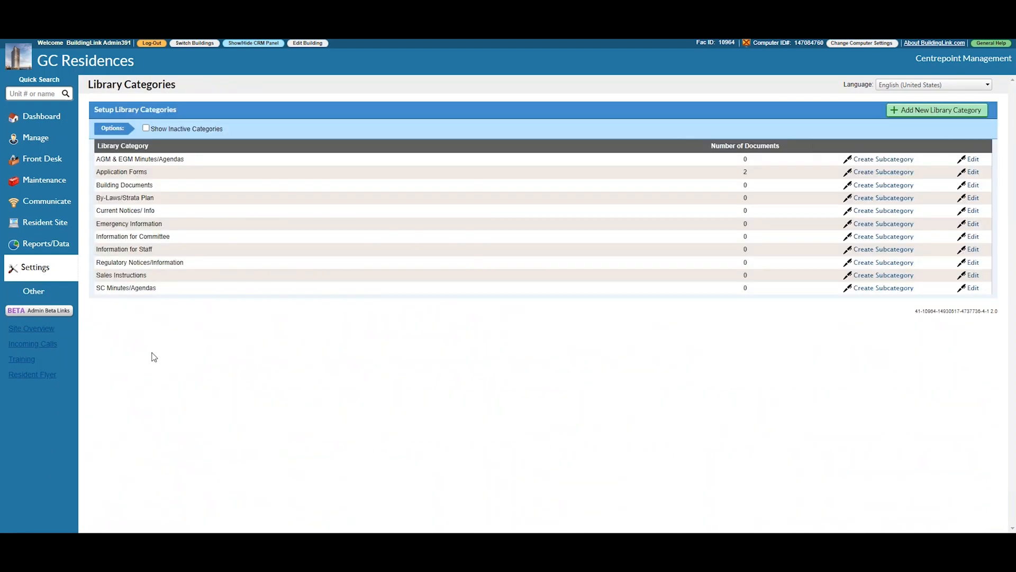
mouse_move(149, 188)
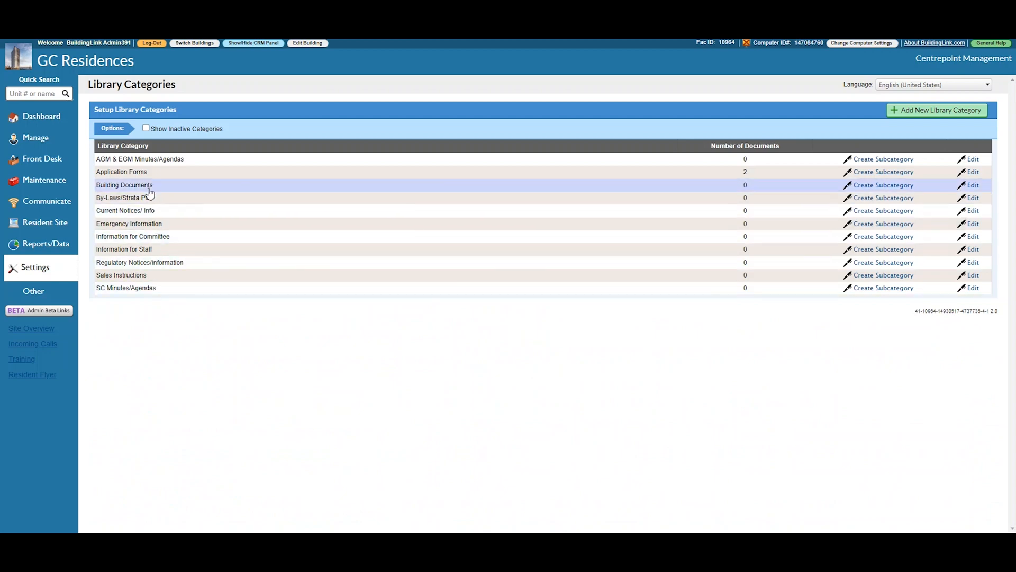
mouse_move(150, 164)
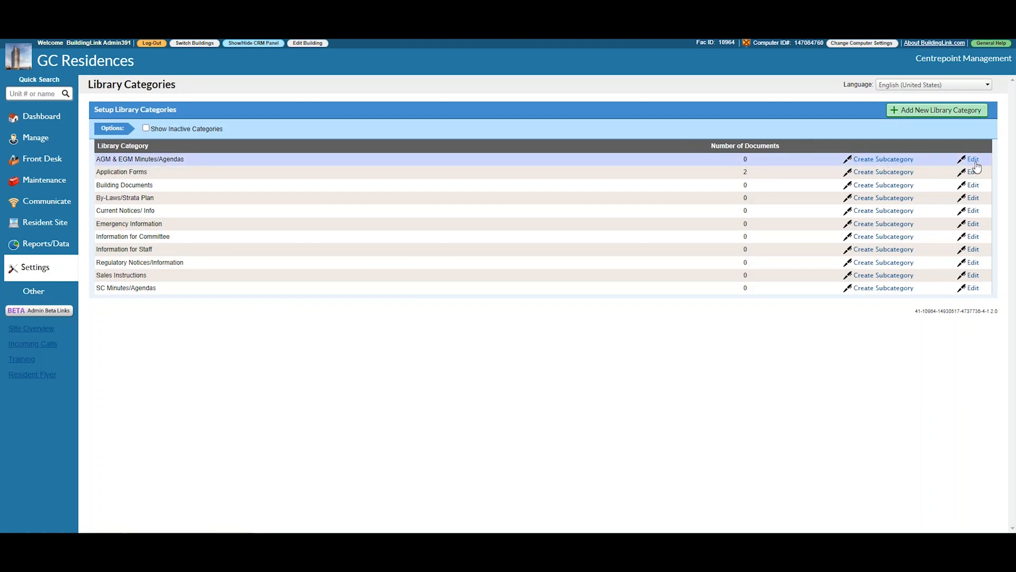
Add a 'Forms' library category under Application Forms with a Default-icon home page button
click(973, 158)
text(Forms)
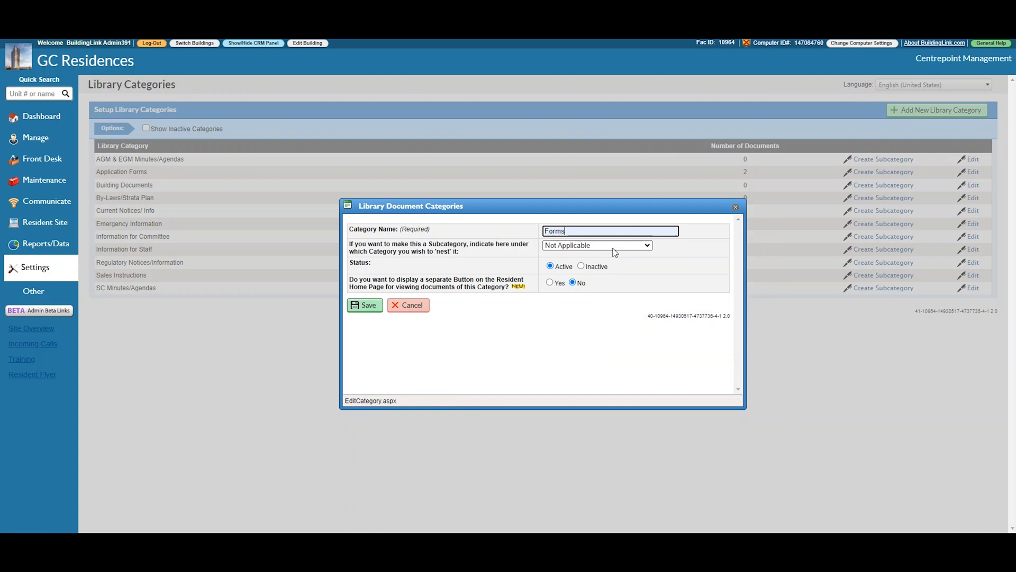
click(595, 245)
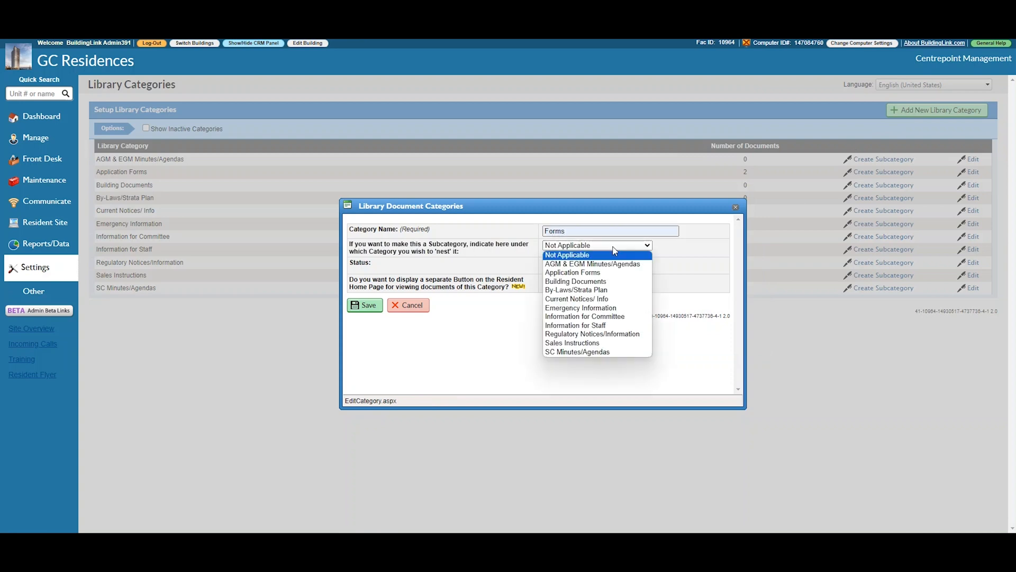
click(572, 272)
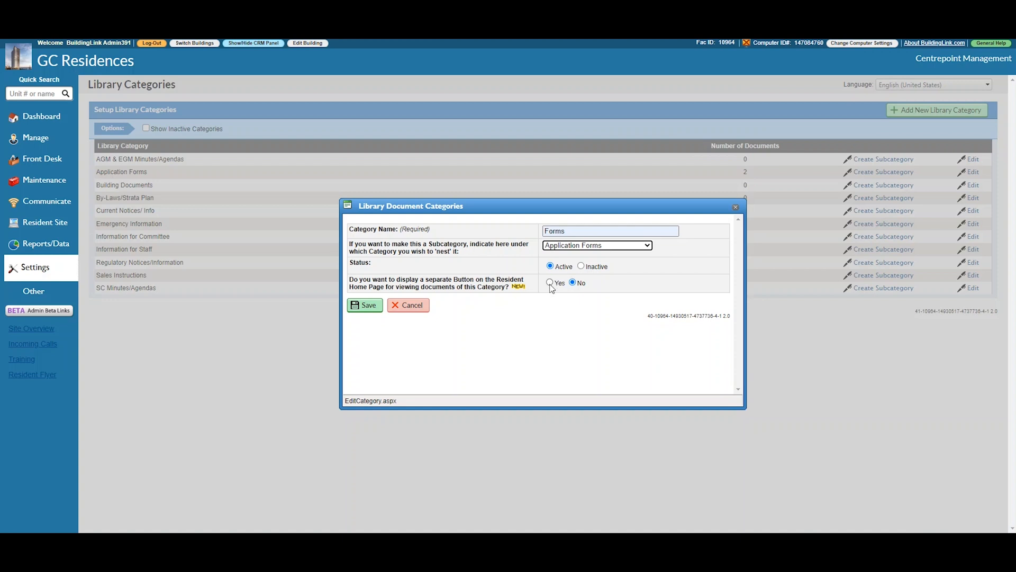
click(549, 283)
text(Forms)
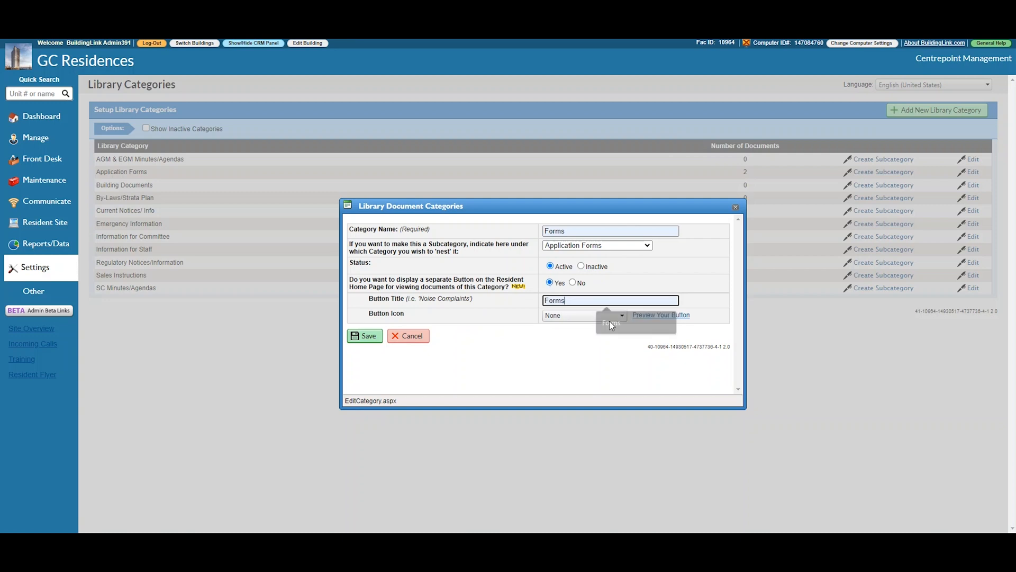
click(621, 316)
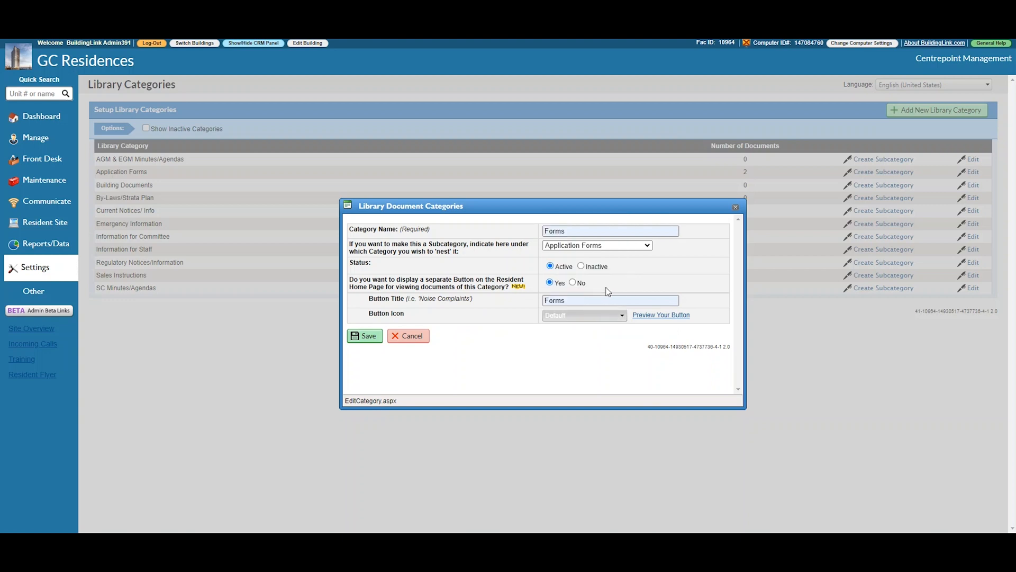
mouse_move(415, 320)
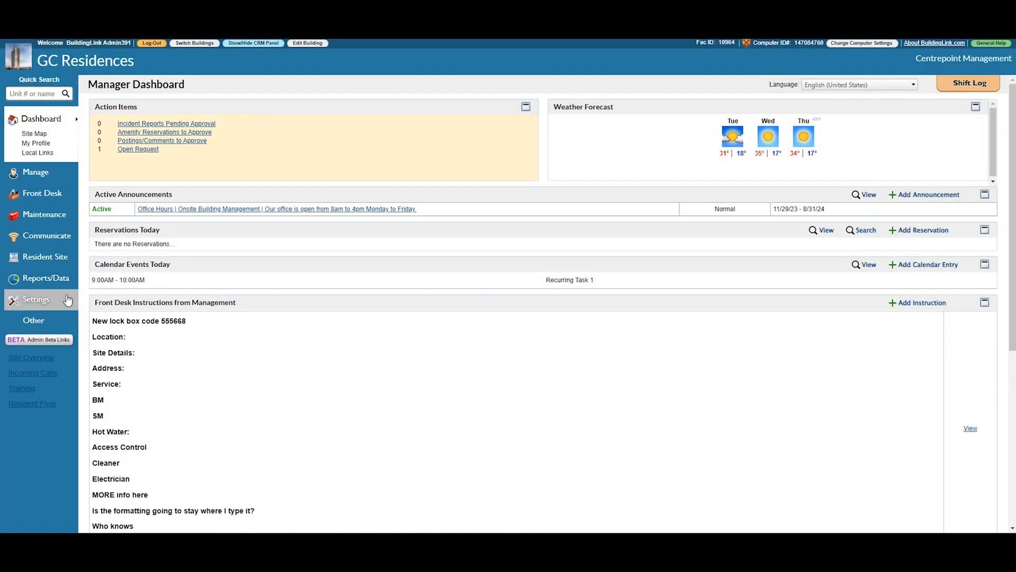
Return to Settings and reopen Library Categories to confirm Forms under Application Forms
click(36, 298)
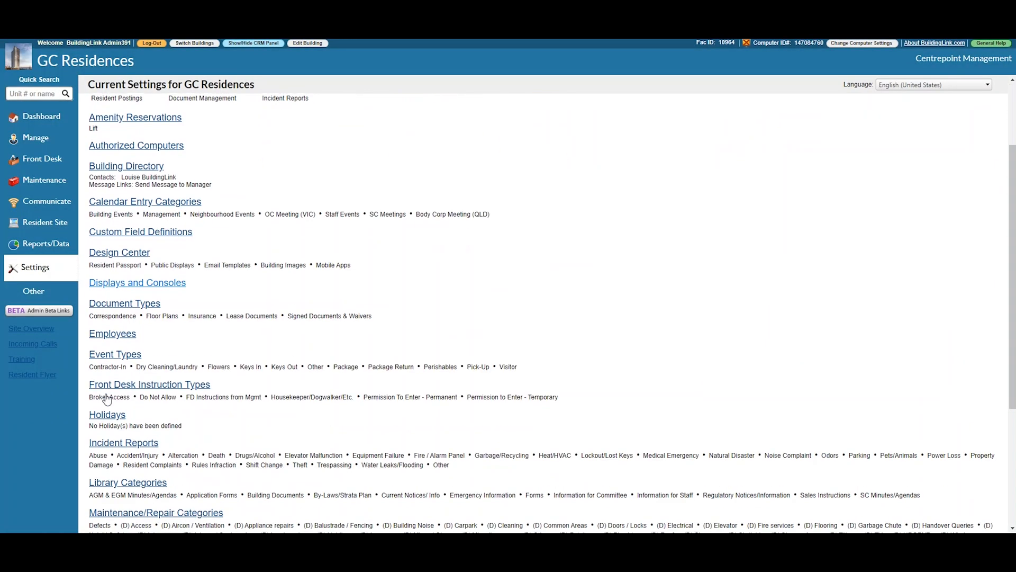
scroll(down, 3)
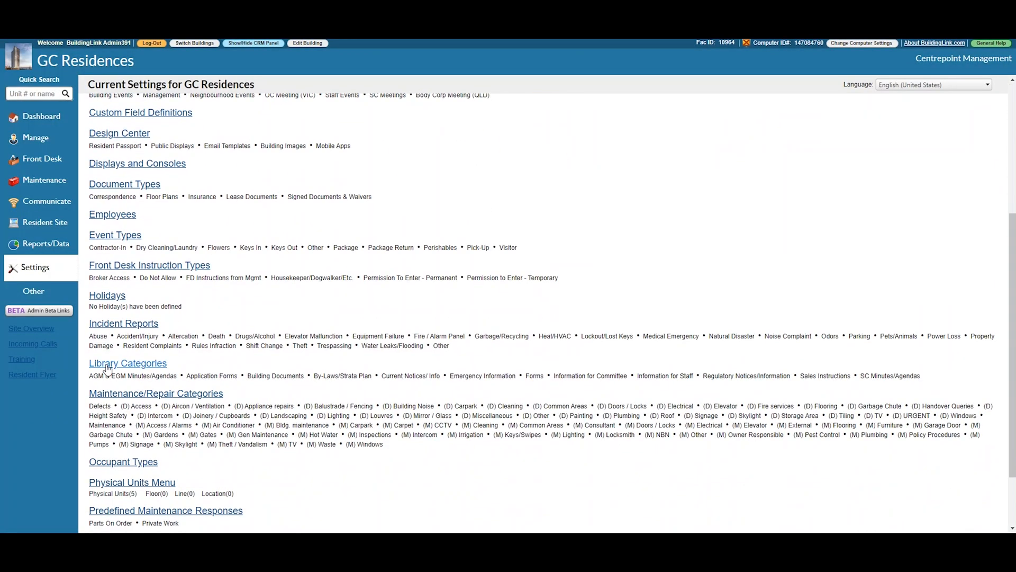
click(127, 364)
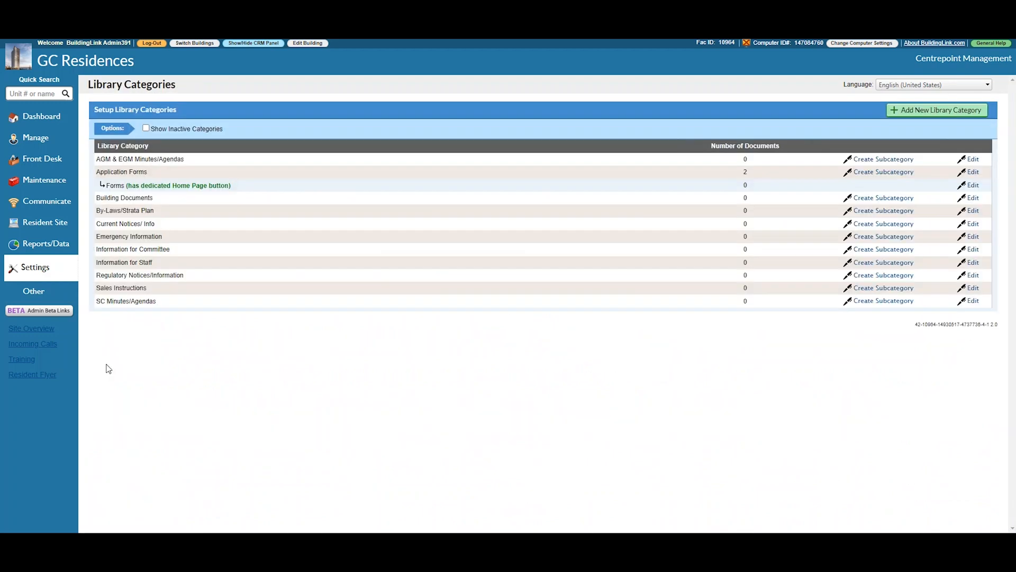
mouse_move(973, 161)
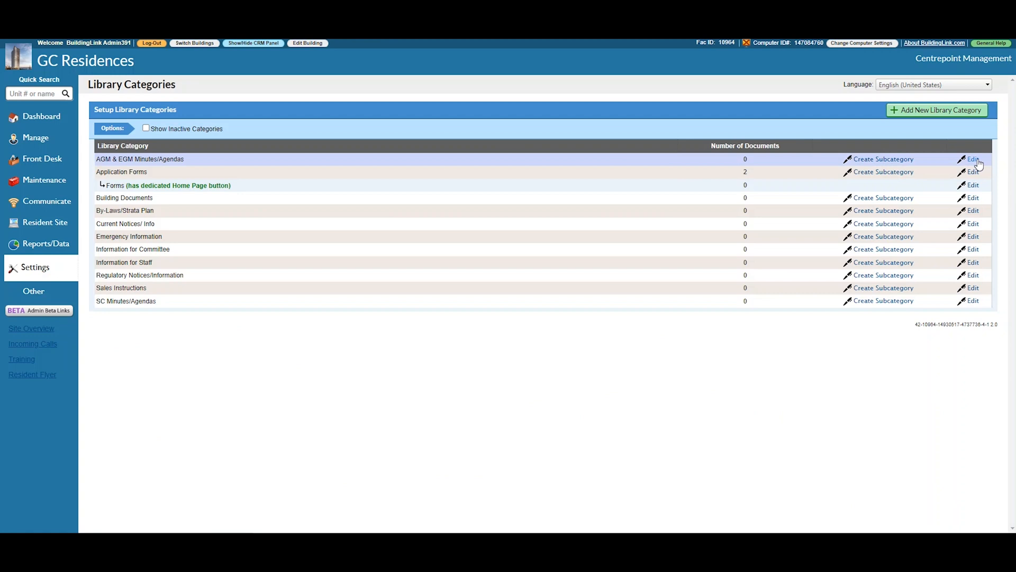
Edit the AGM & EGM Minutes/Agendas category and set its status to Inactive
click(972, 158)
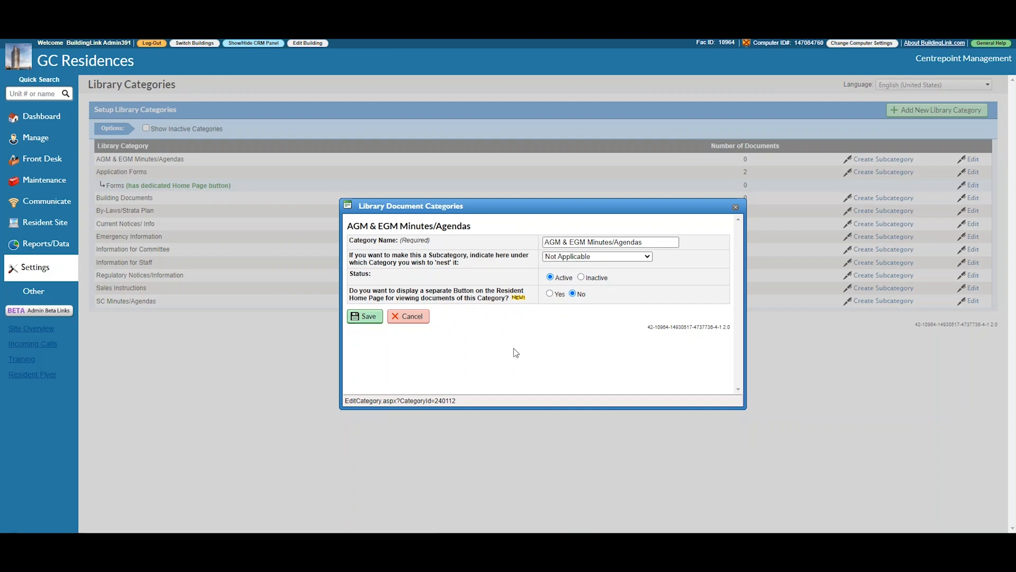
click(581, 277)
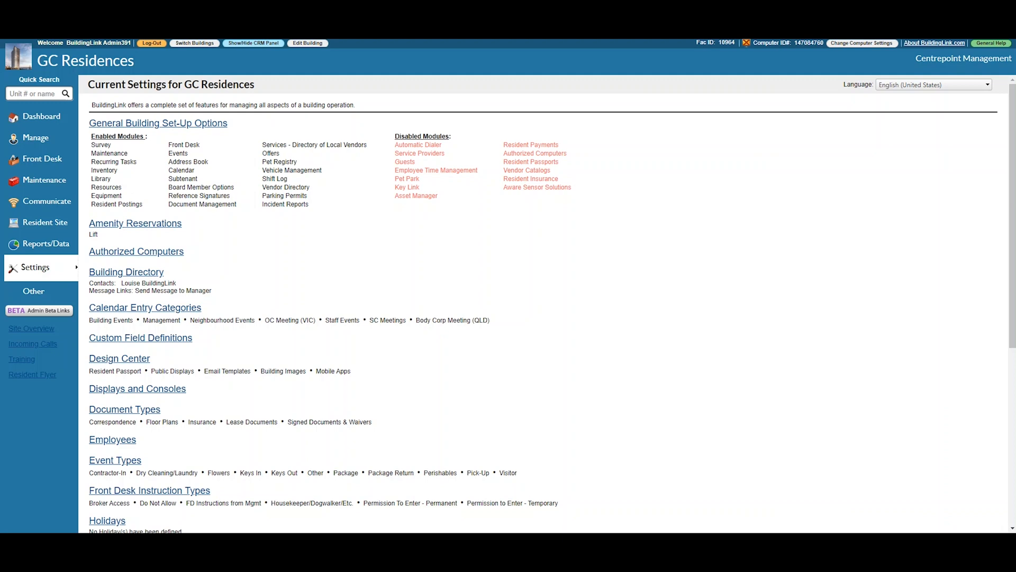
Scroll down Current Settings and go to Maintenance/Repair Categories
scroll(down, 3)
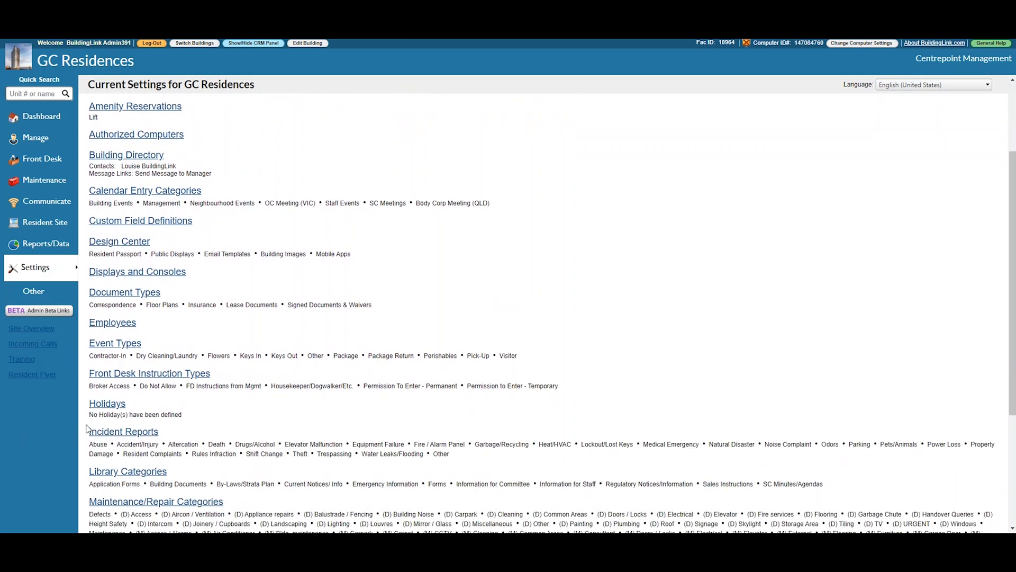
scroll(down, 3)
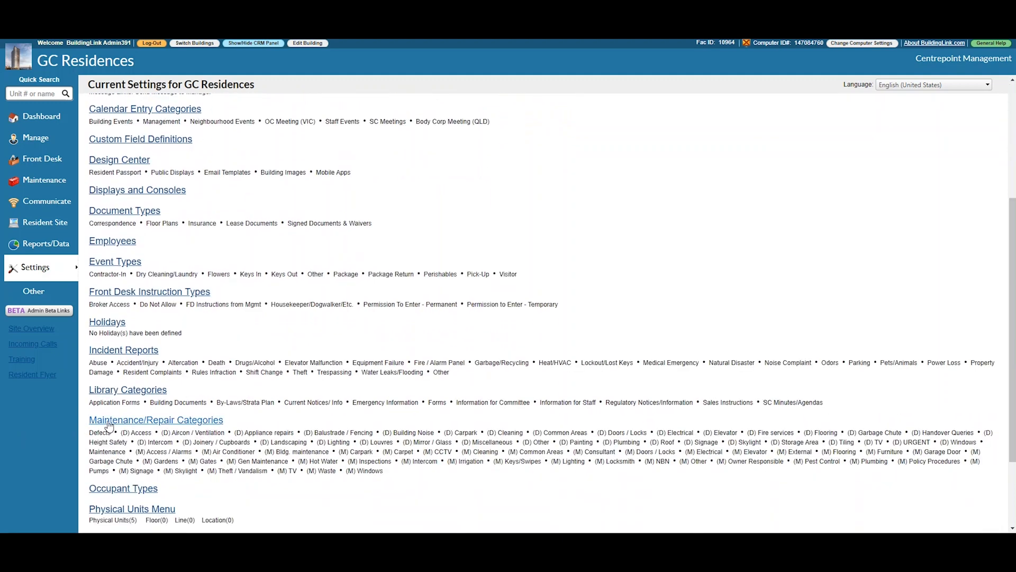
click(156, 419)
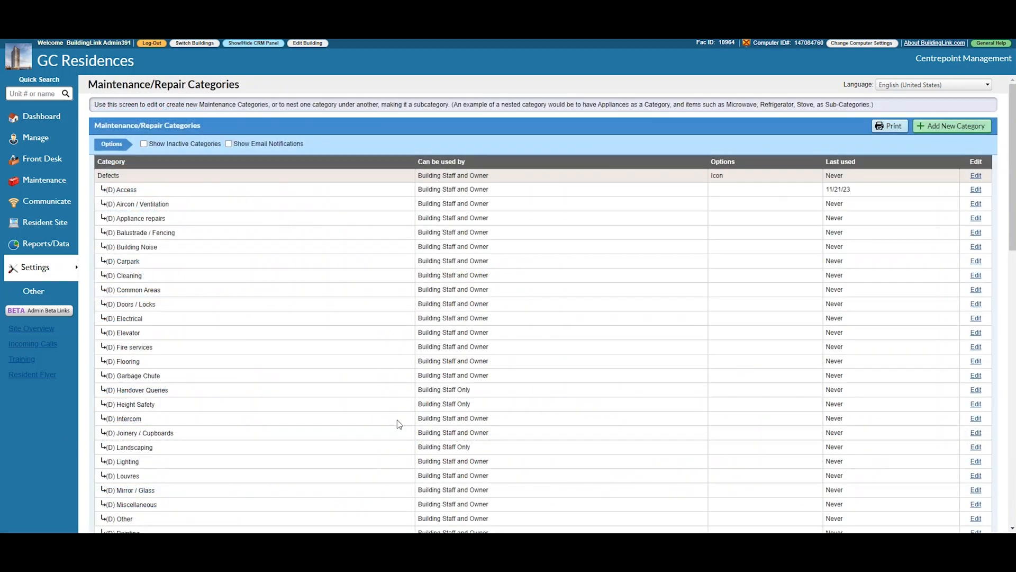
mouse_move(951, 126)
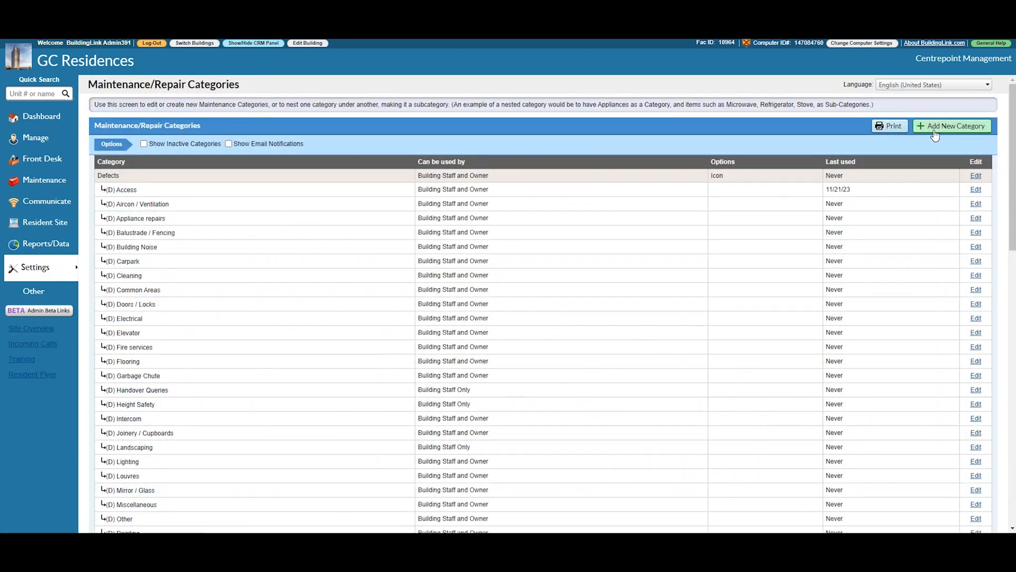
Add a new maintenance category named 'Common Areas'
click(952, 126)
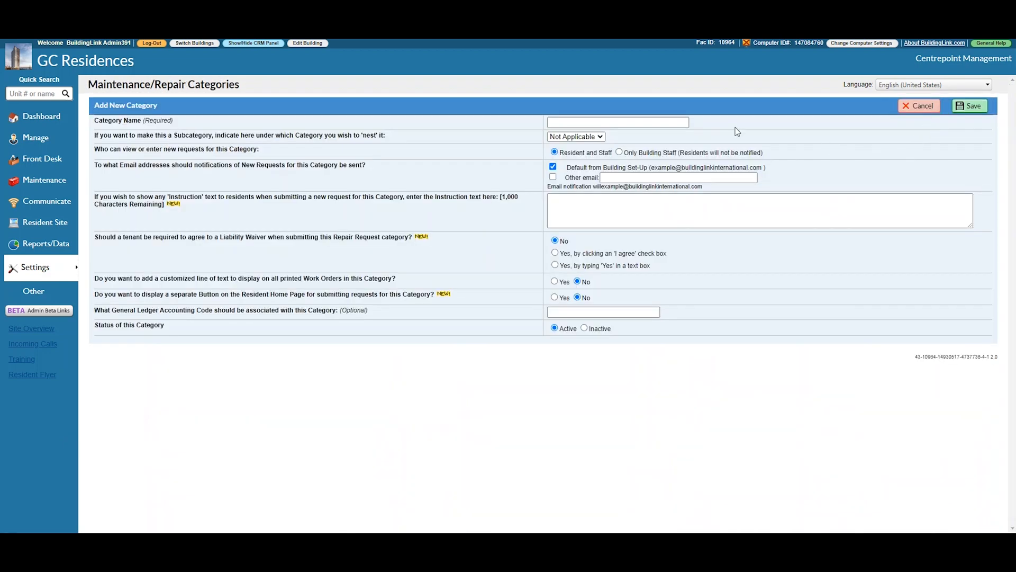
click(617, 122)
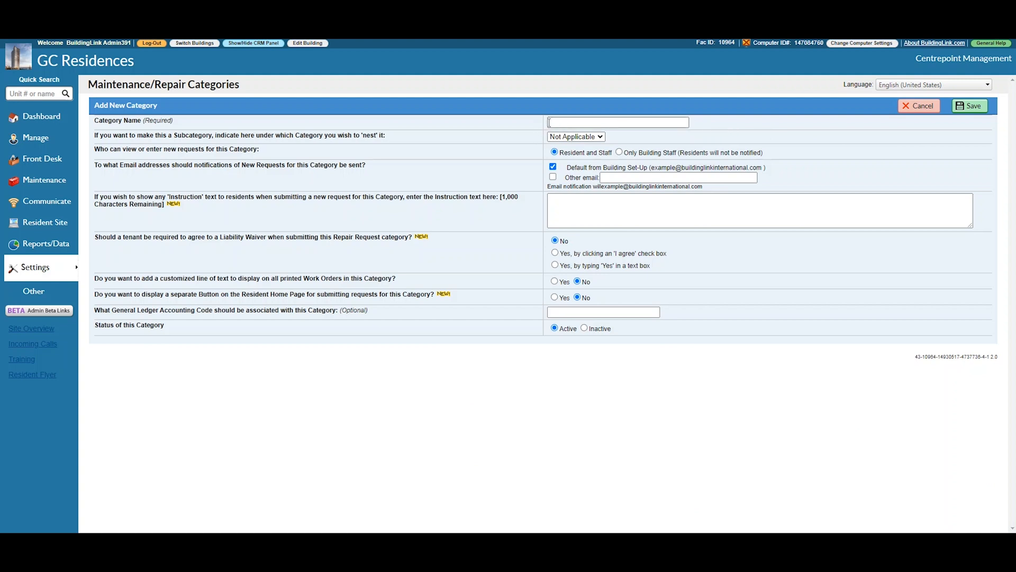
text(Common A)
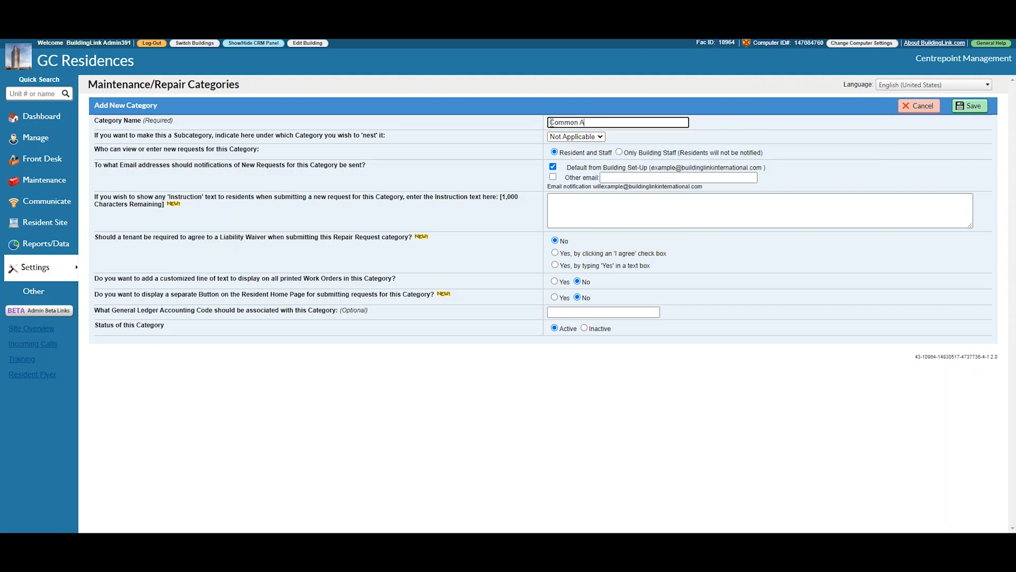
text(reas)
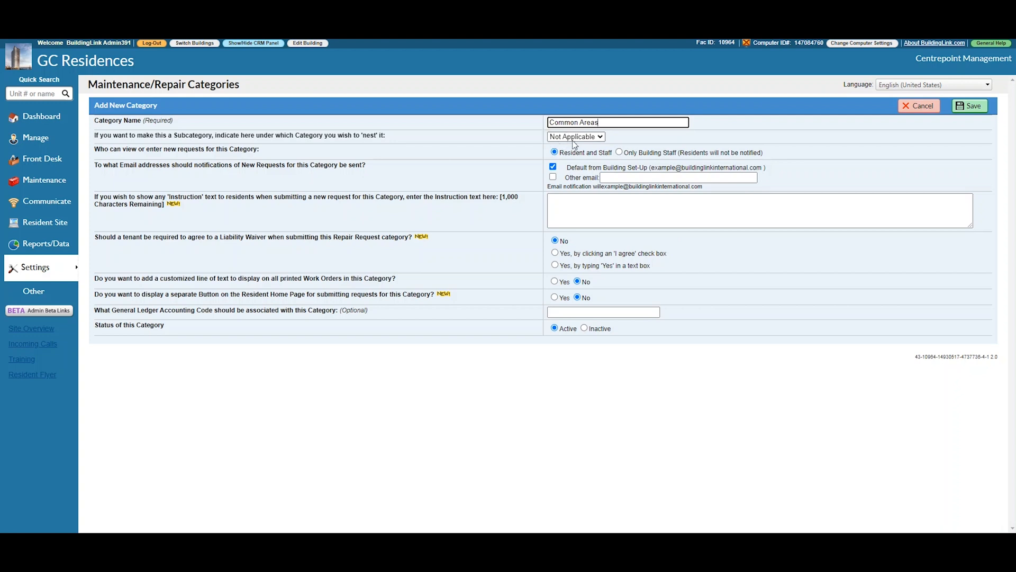
Nest Common Areas under Maintenance and restrict requests to building staff only
click(574, 136)
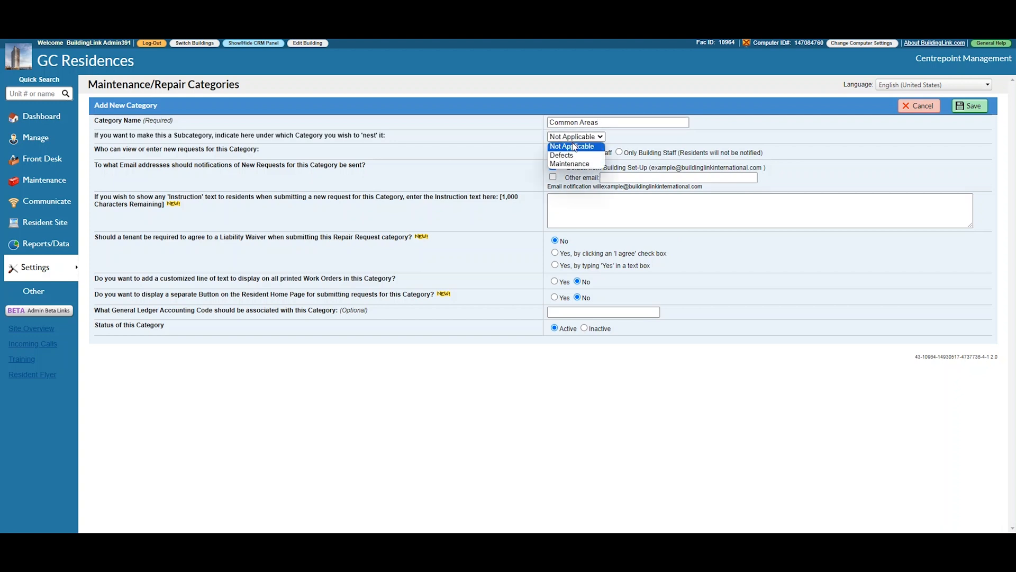
mouse_move(569, 163)
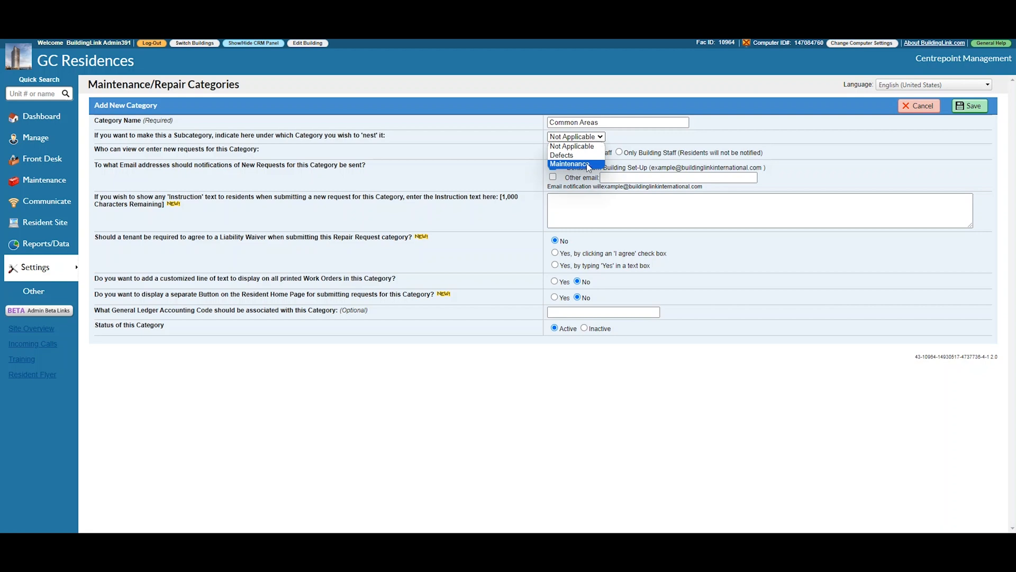
mouse_move(591, 165)
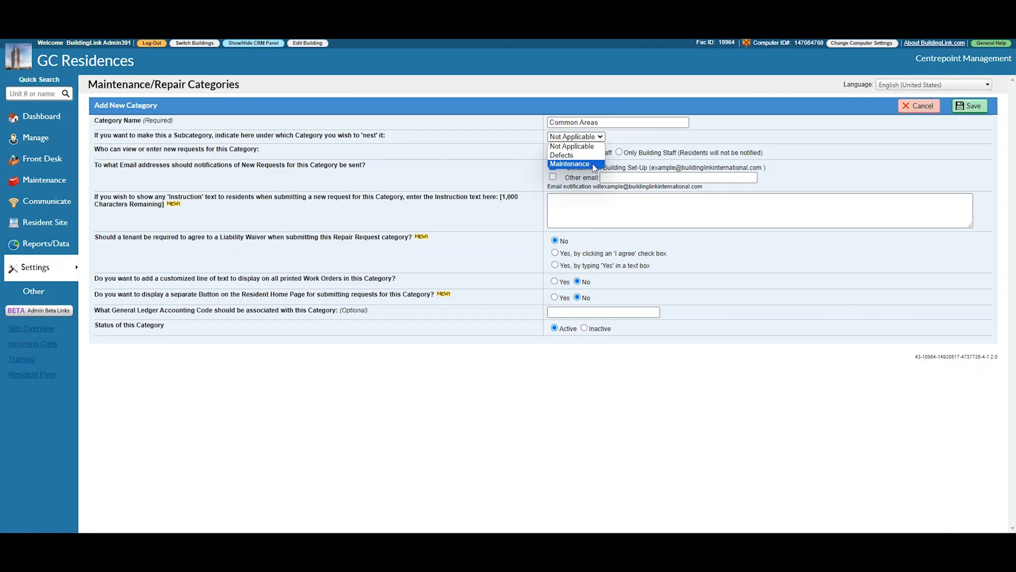
click(569, 163)
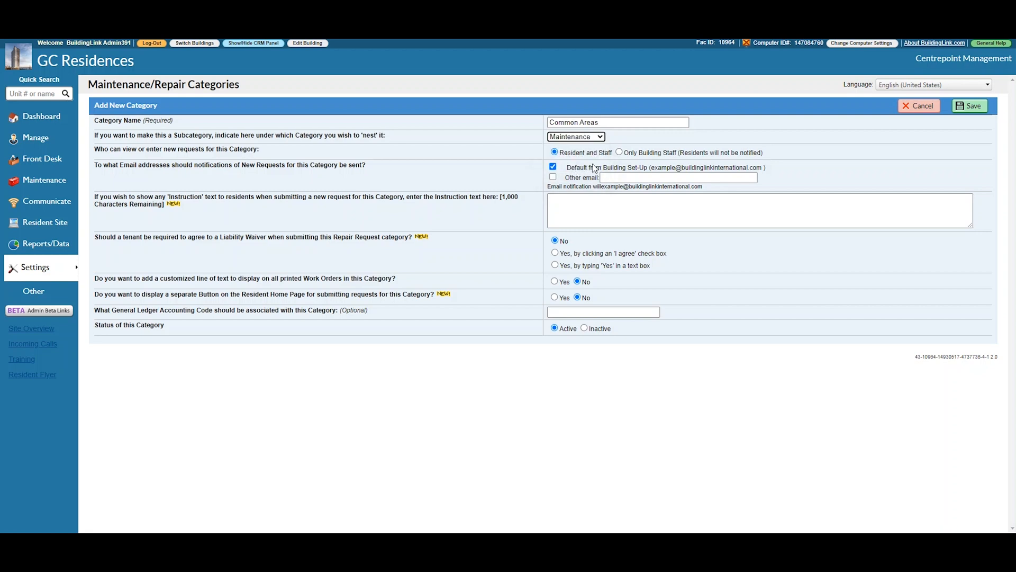
mouse_move(619, 153)
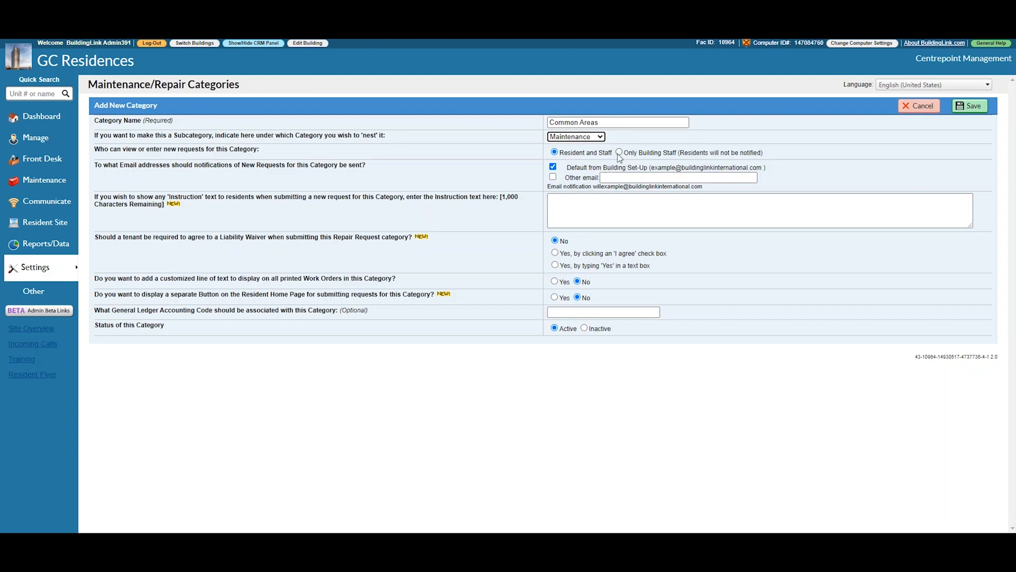
click(618, 152)
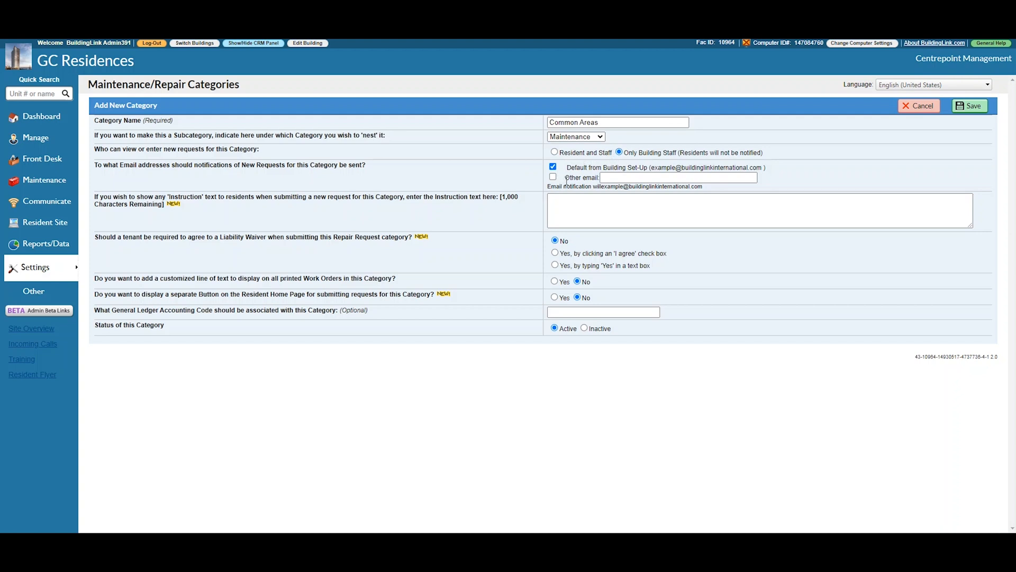
Require an 'I agree' waiver titled 'Waiver' with the text 'Waiver text'
click(555, 253)
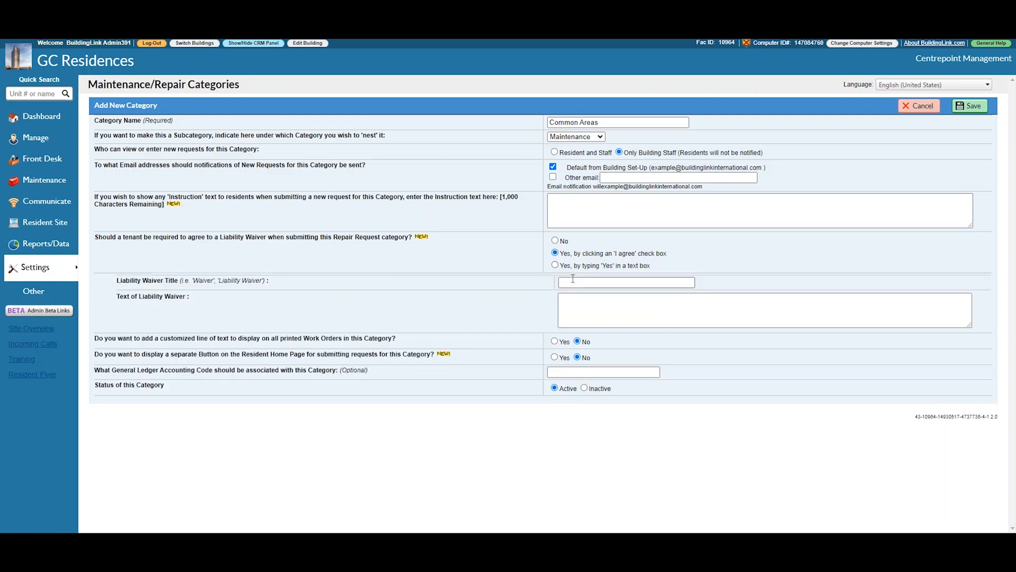
text(Waiver)
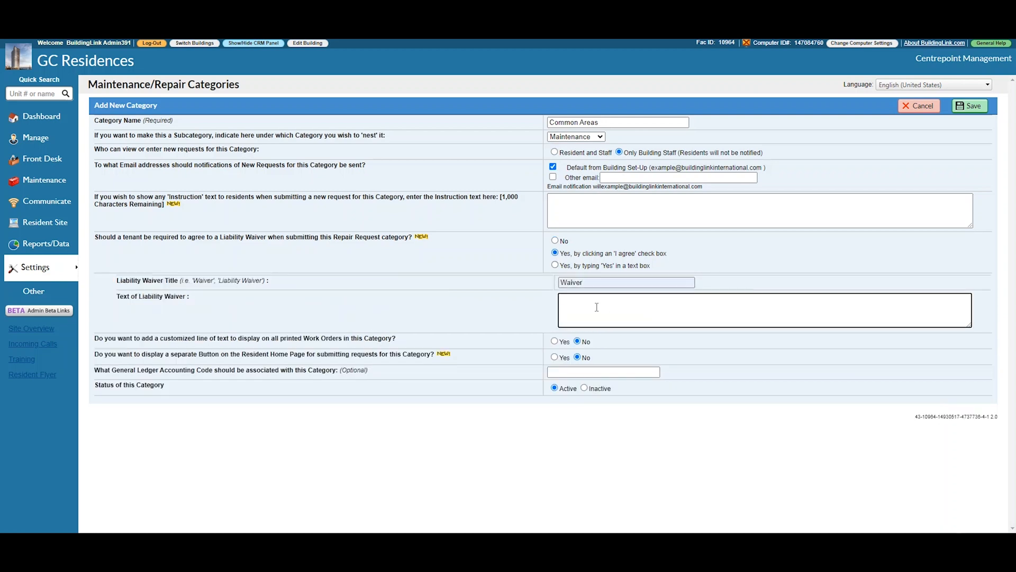
text(Waiver text)
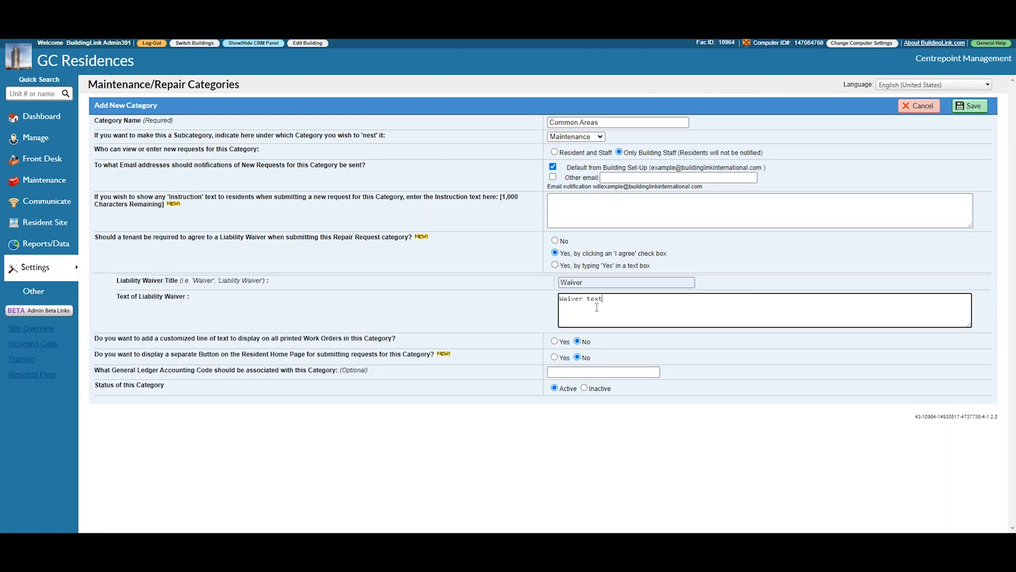
Add a home-page button titled 'Common Area Maintenance' and save the category
click(555, 357)
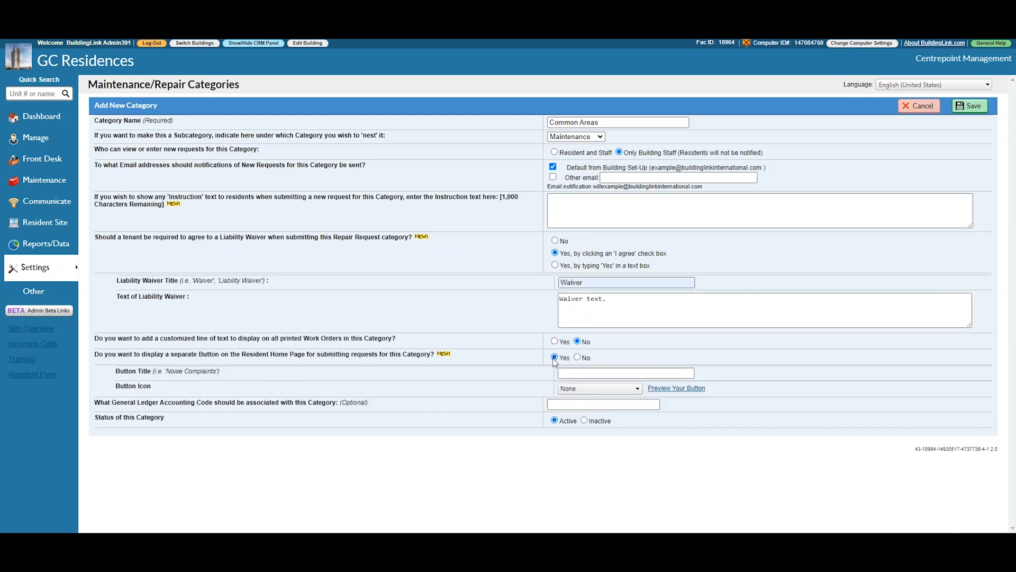
click(626, 373)
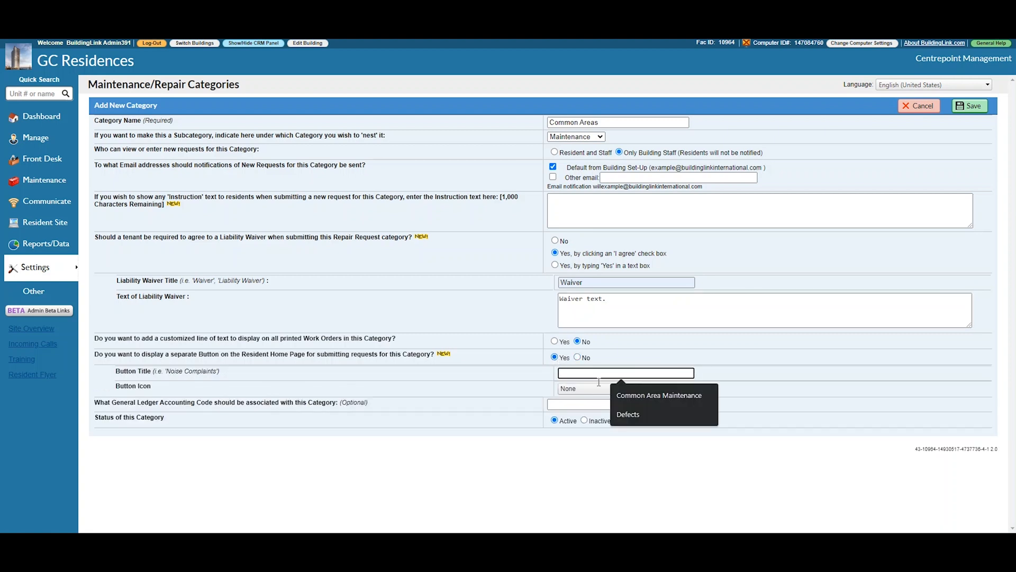
click(660, 395)
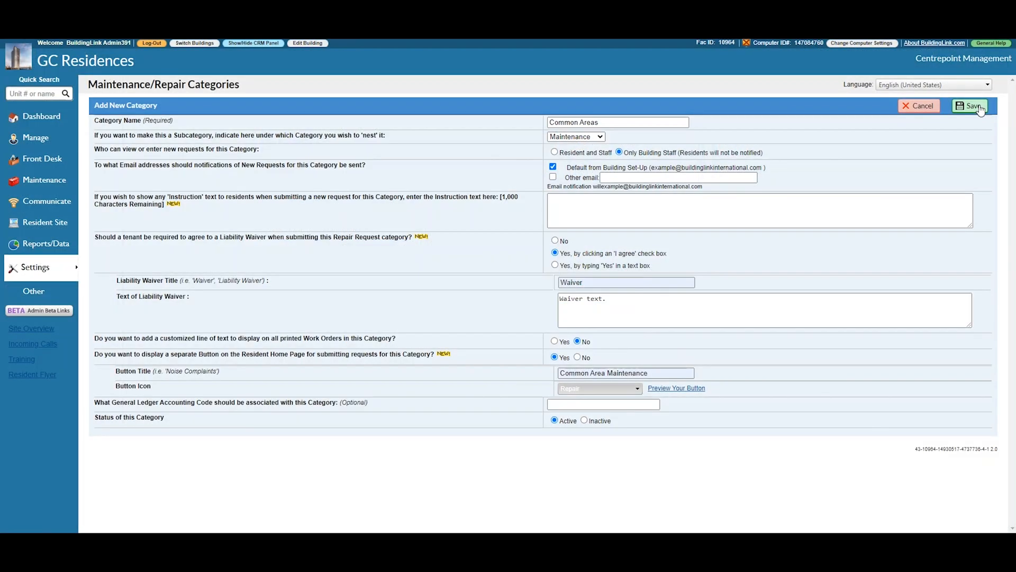
click(970, 106)
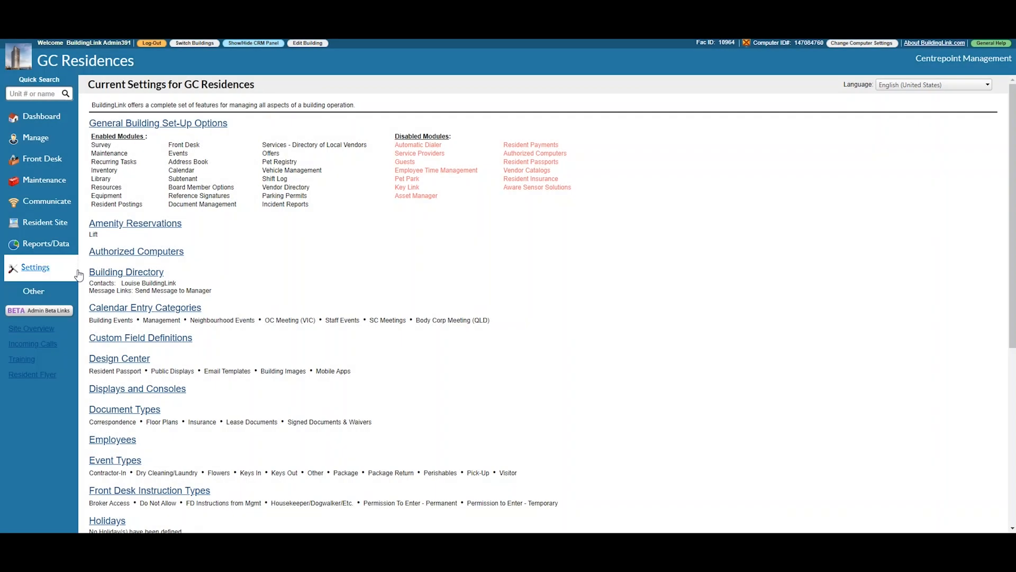
mouse_move(80, 274)
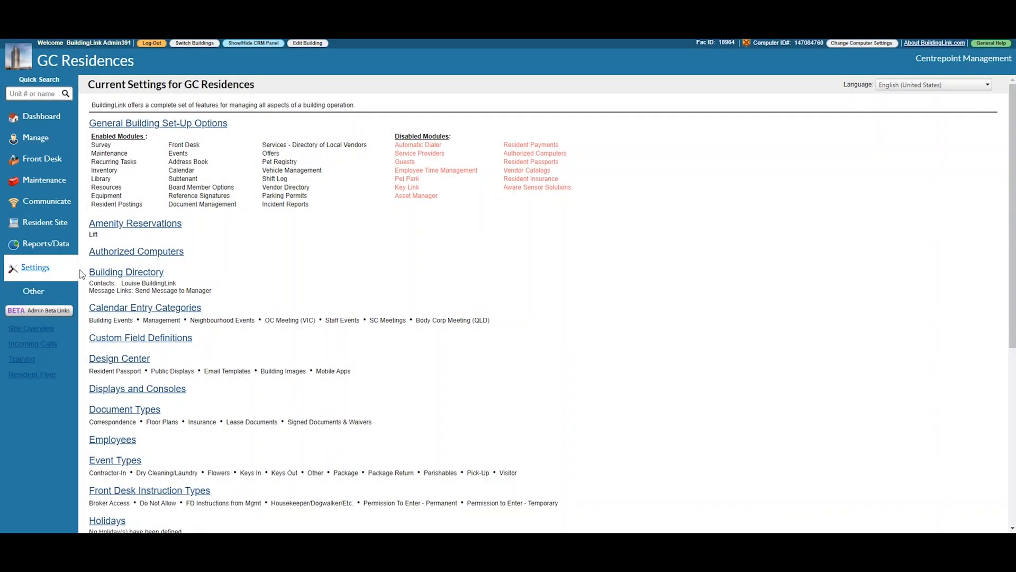
Go to Maintenance/Repair Categories from Current Settings and scroll the category list
scroll(down, 3)
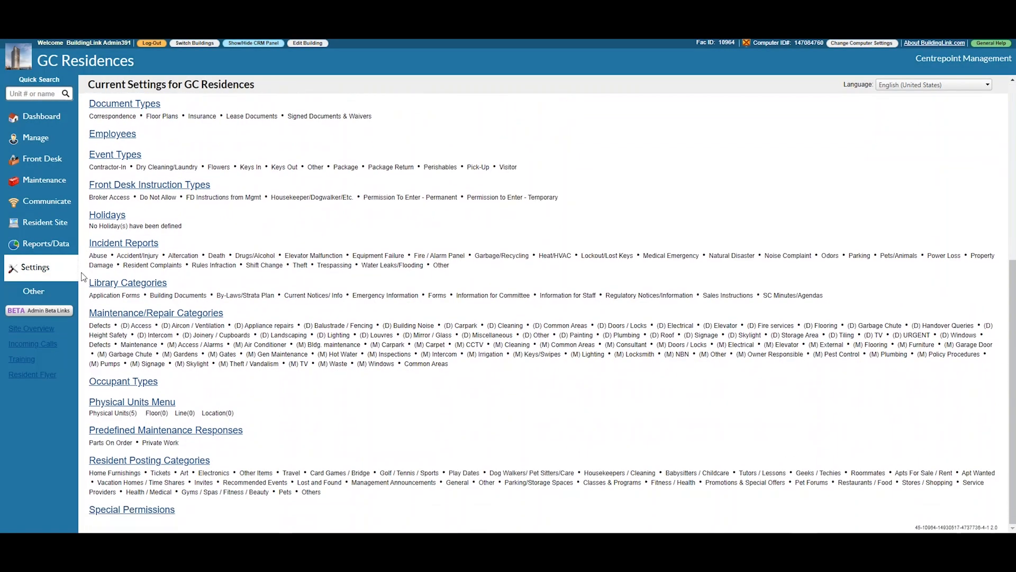
click(156, 312)
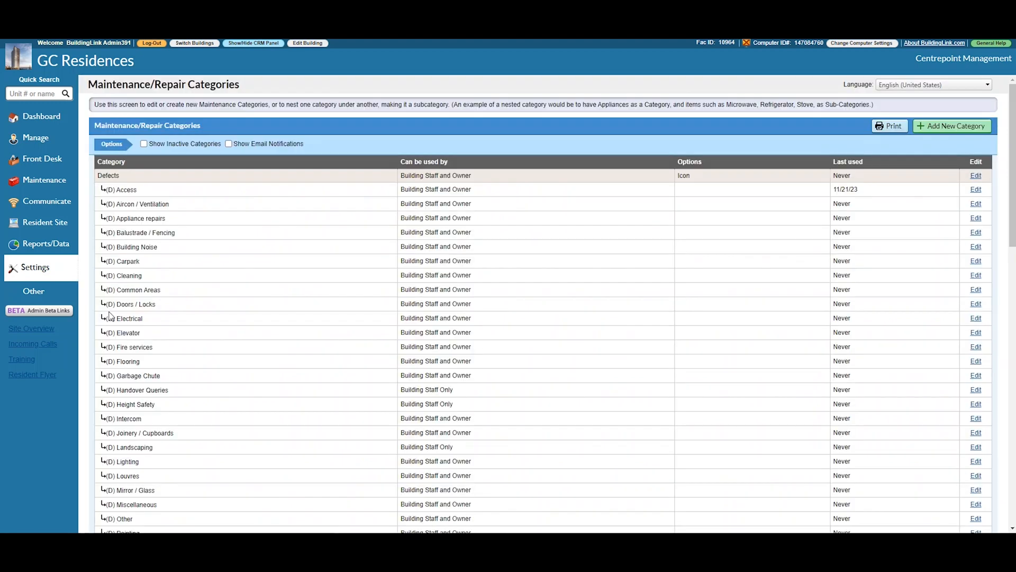
scroll(down, 3)
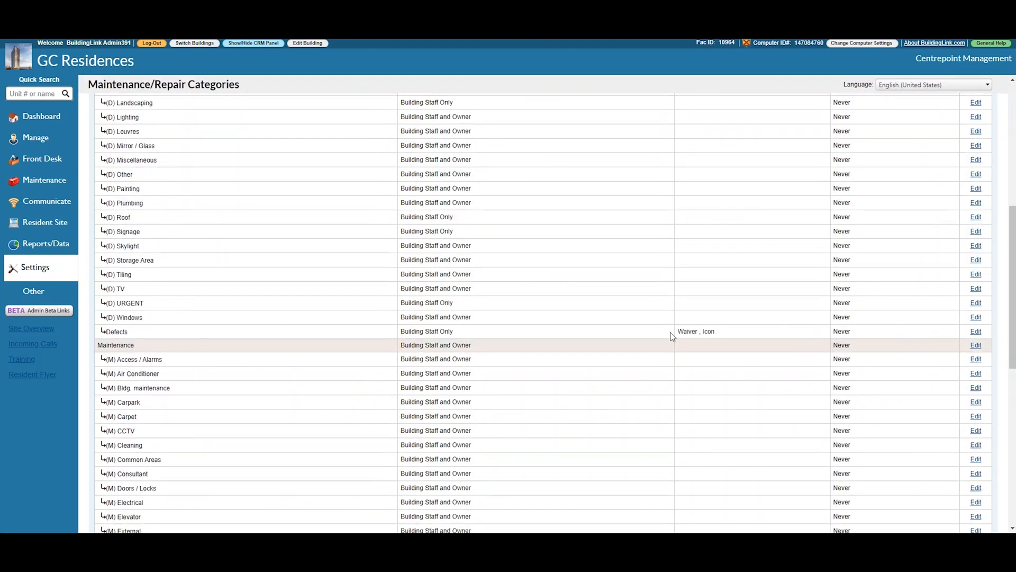
Edit the Defects category, mark it Inactive, and save
click(975, 331)
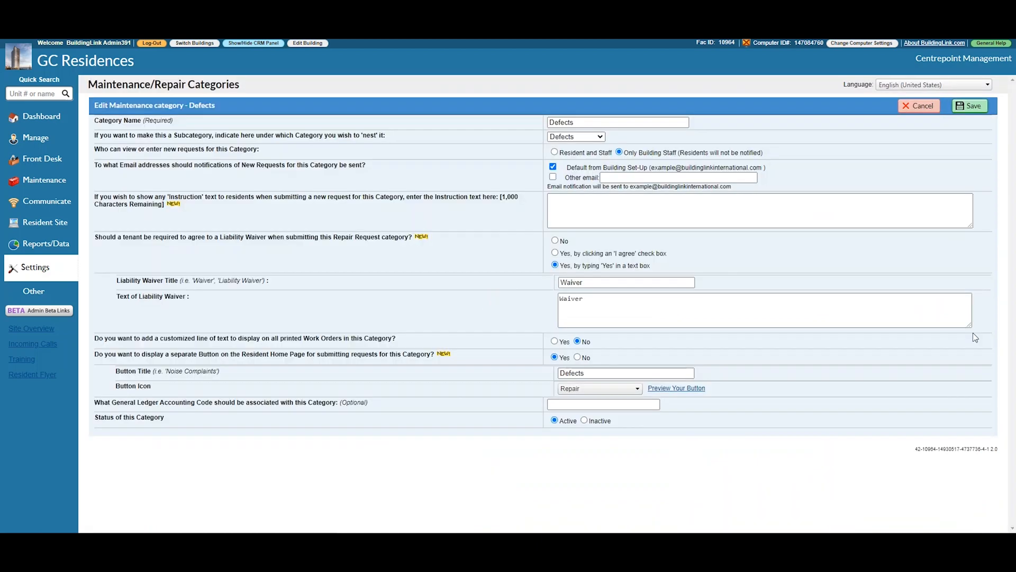
mouse_move(640, 430)
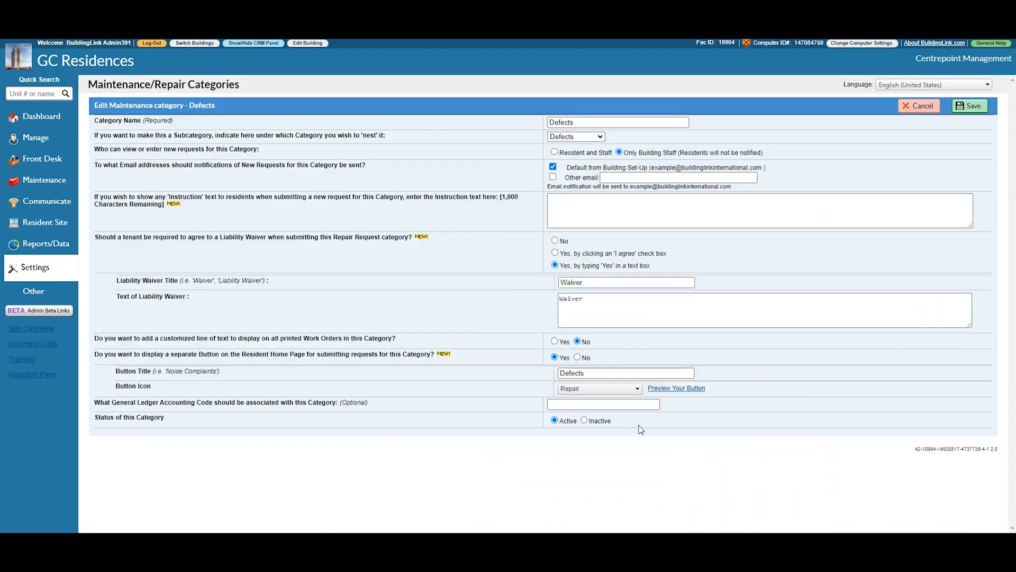
click(584, 420)
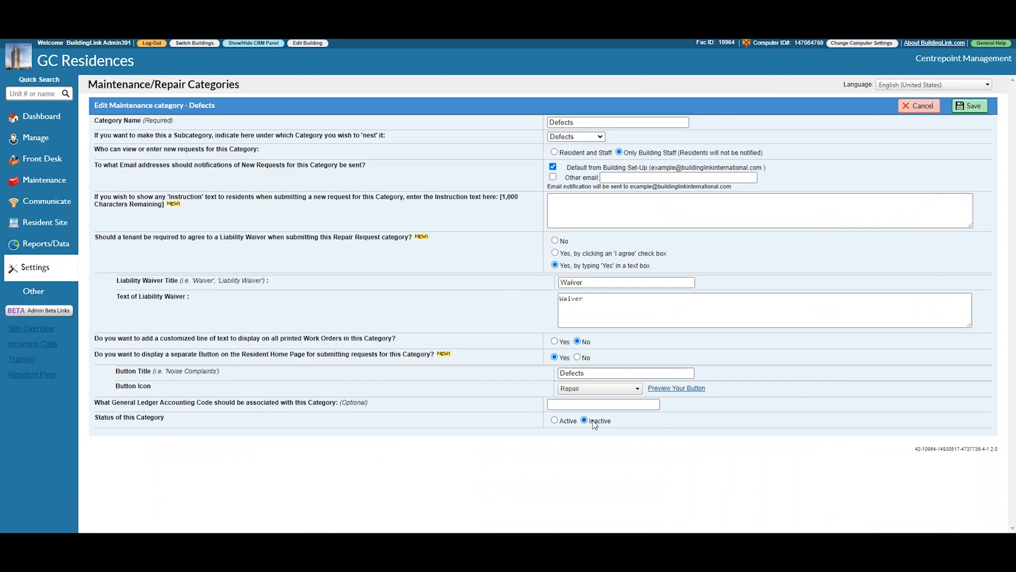
mouse_move(958, 118)
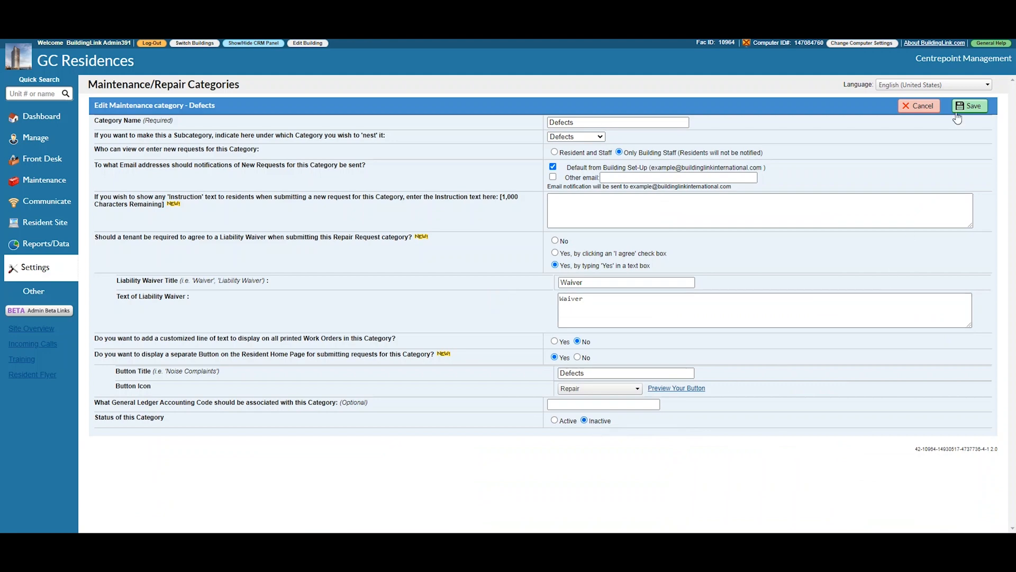
click(969, 106)
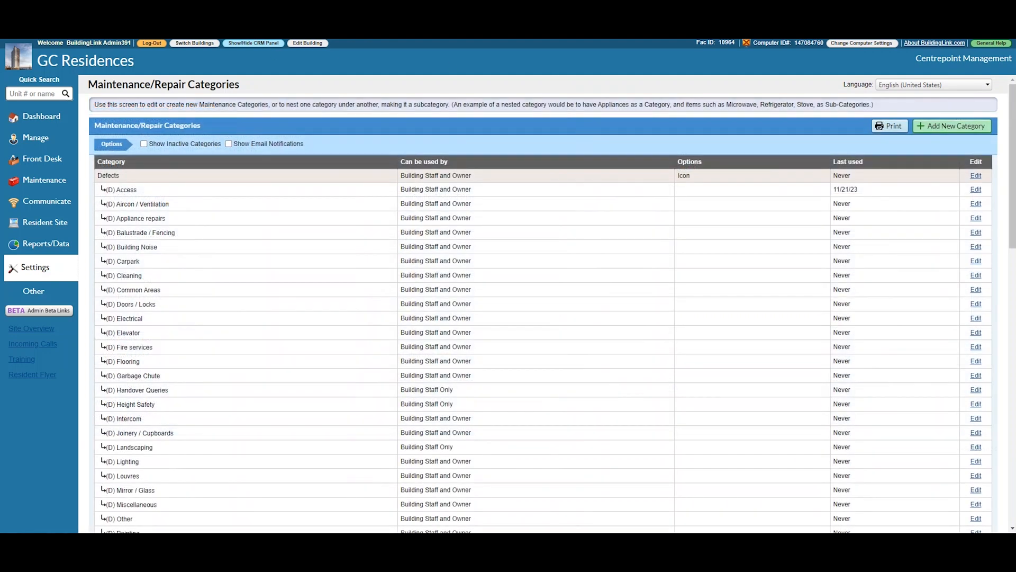